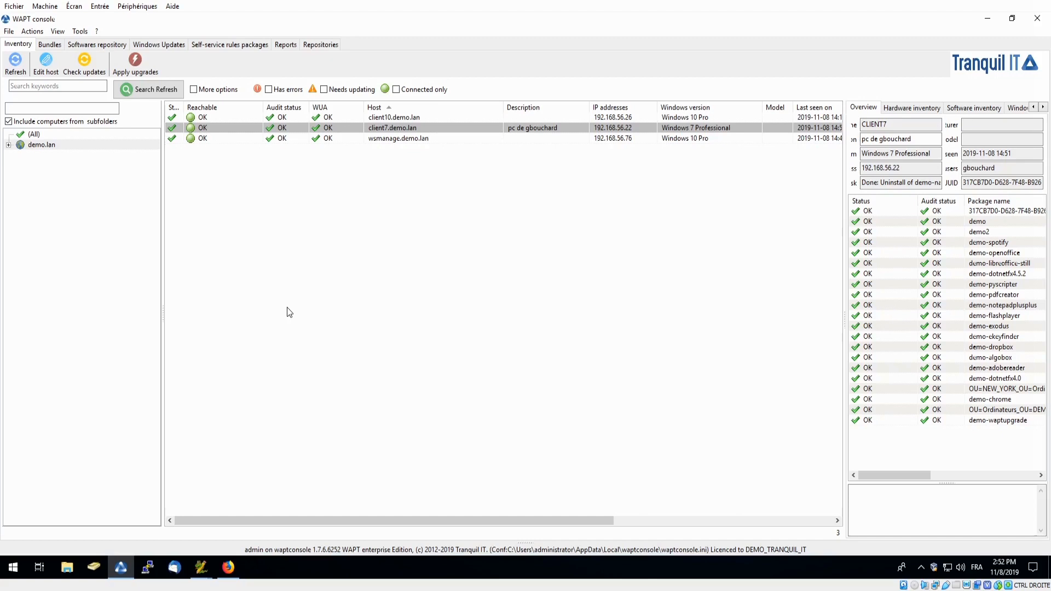
# - Search Google for naps2 and open the official naps2.com website
pyautogui.click(228, 568)
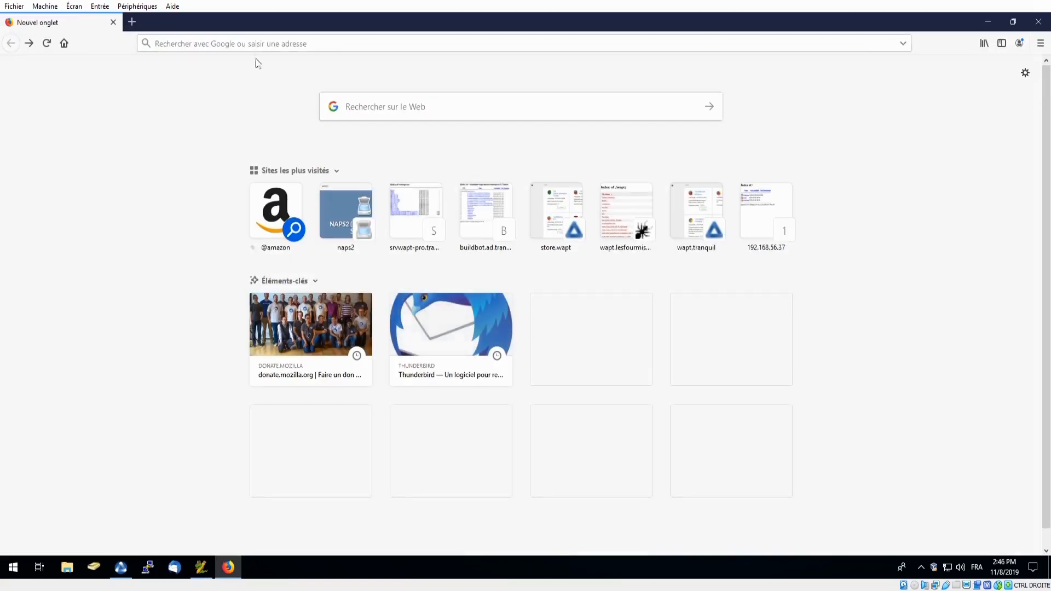
pyautogui.click(469, 106)
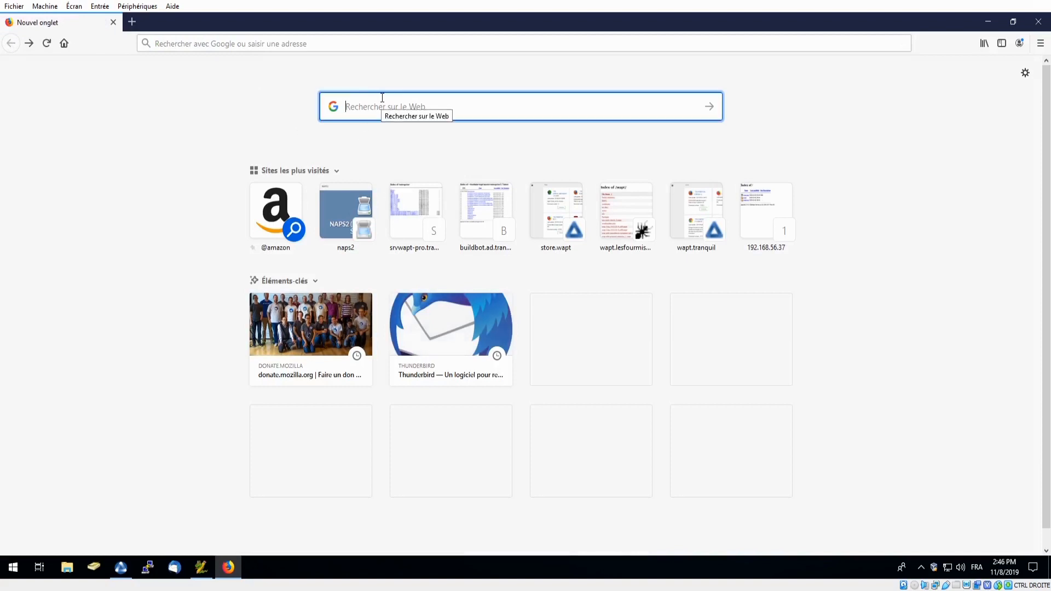
pyautogui.write('naps')
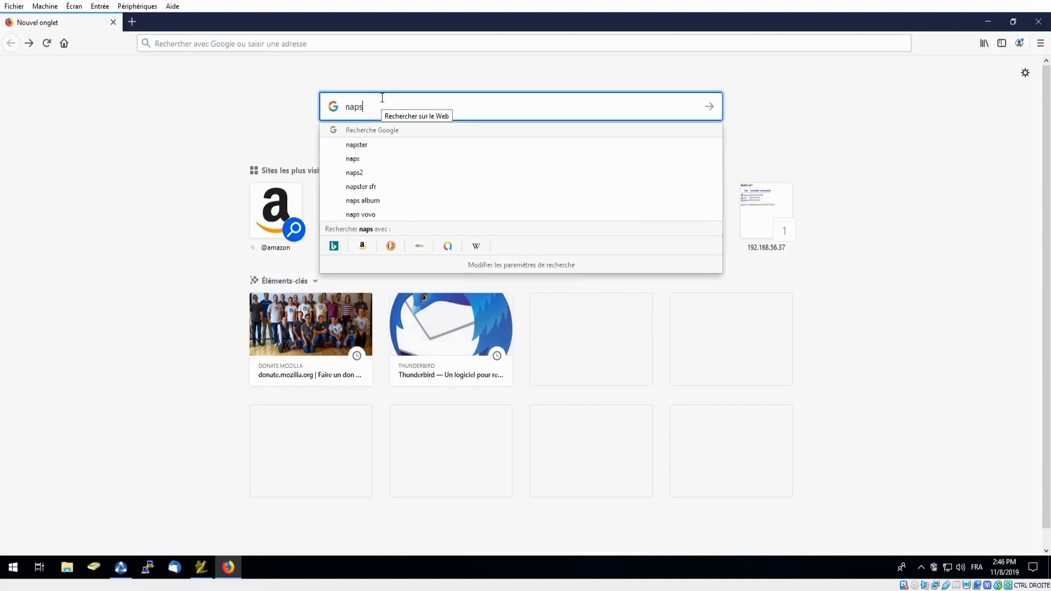
pyautogui.click(354, 173)
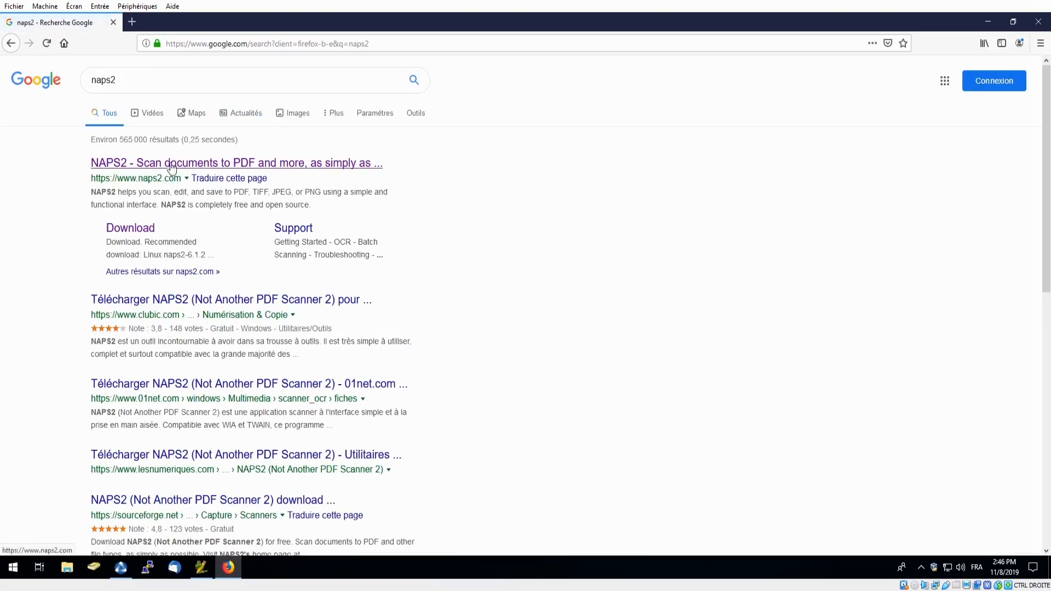
pyautogui.click(236, 163)
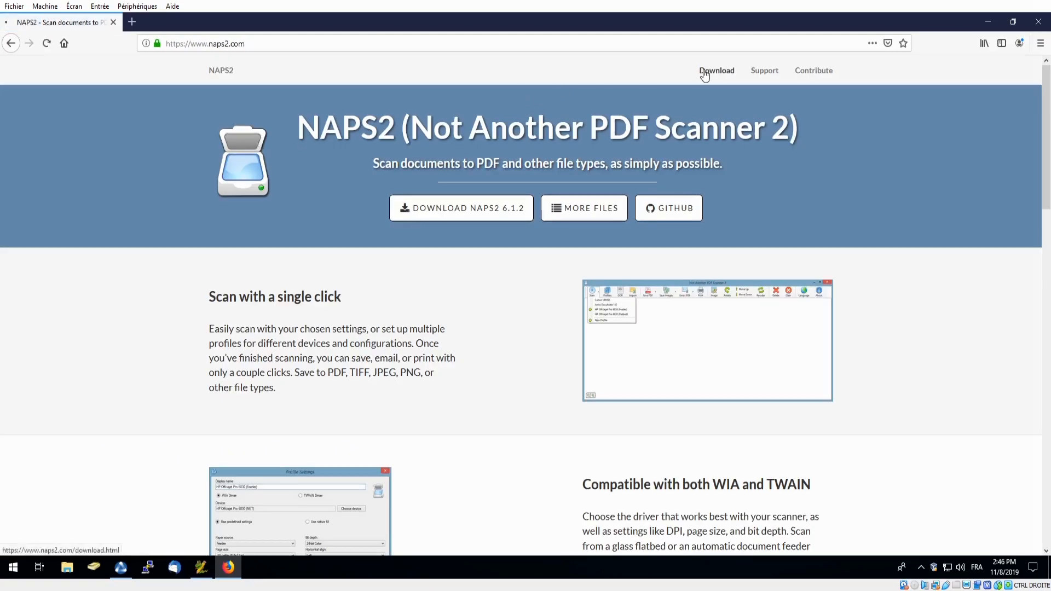
# - Download and save the NAPS2 6.1.2 MSI installer from the download page
pyautogui.click(717, 71)
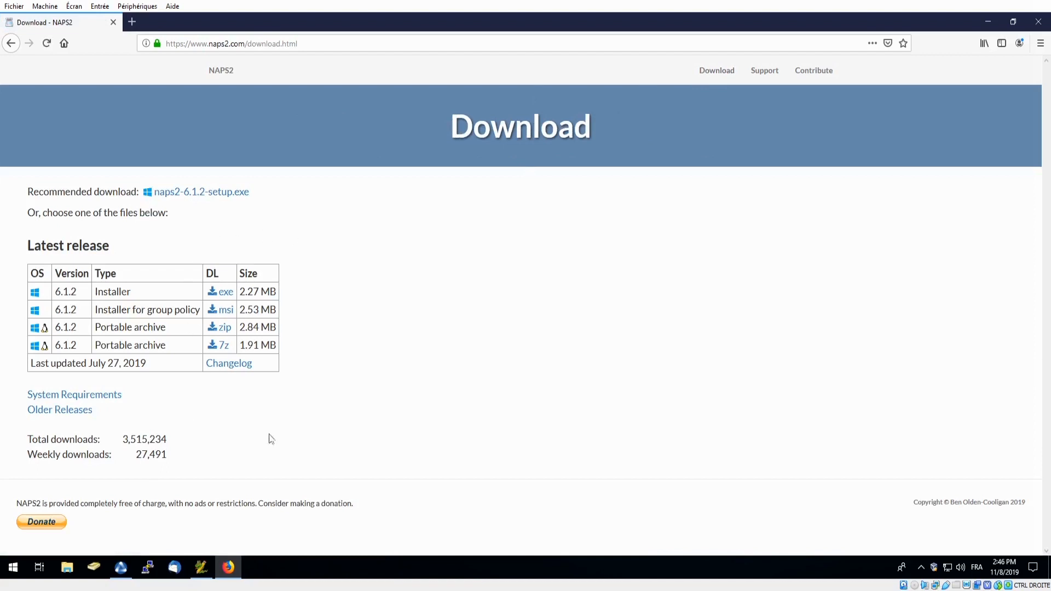
pyautogui.moveTo(226, 310)
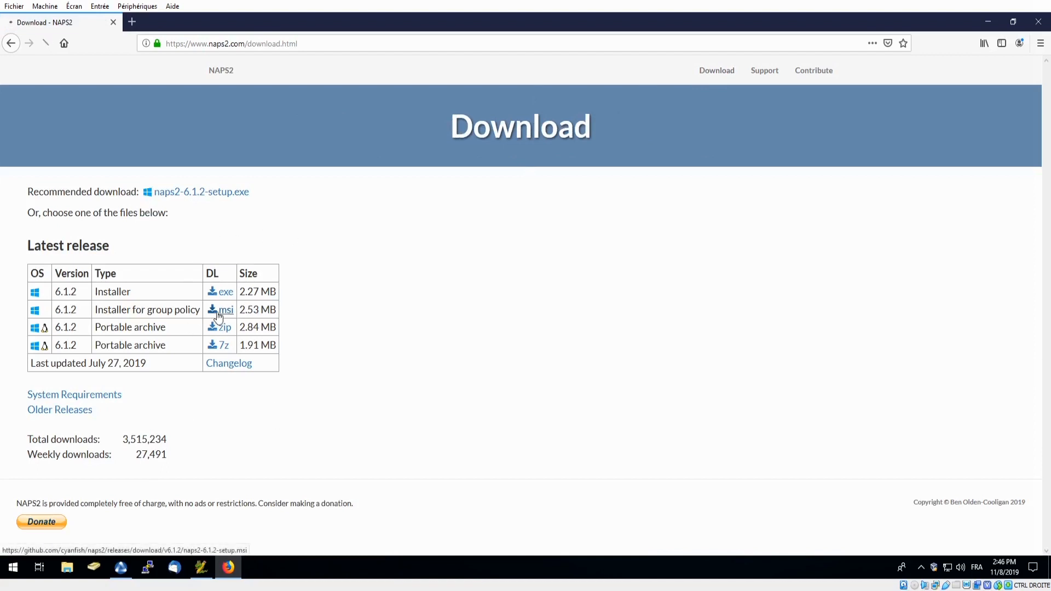
pyautogui.click(227, 309)
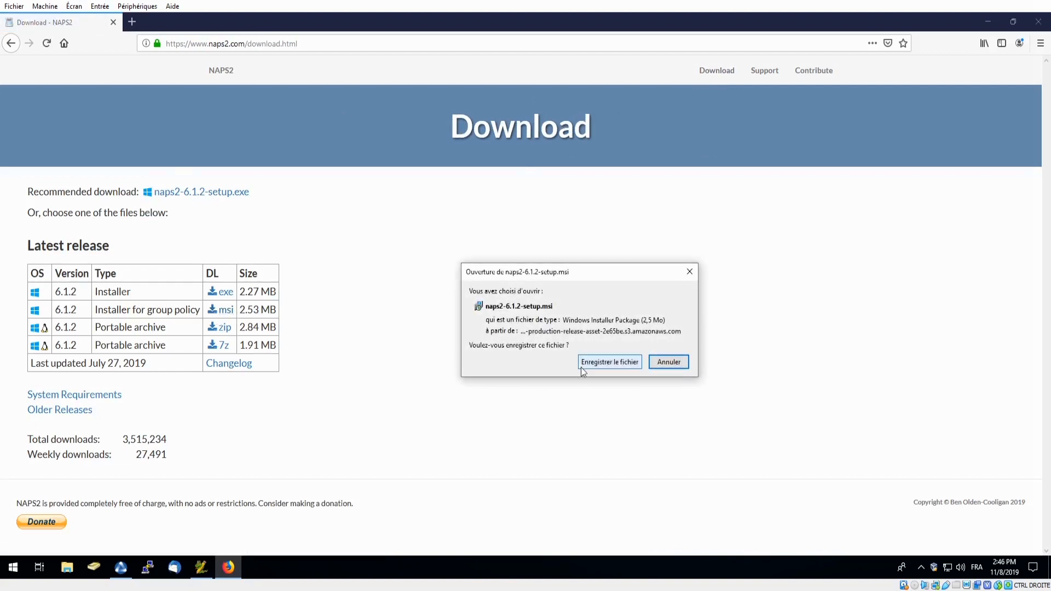
pyautogui.click(609, 362)
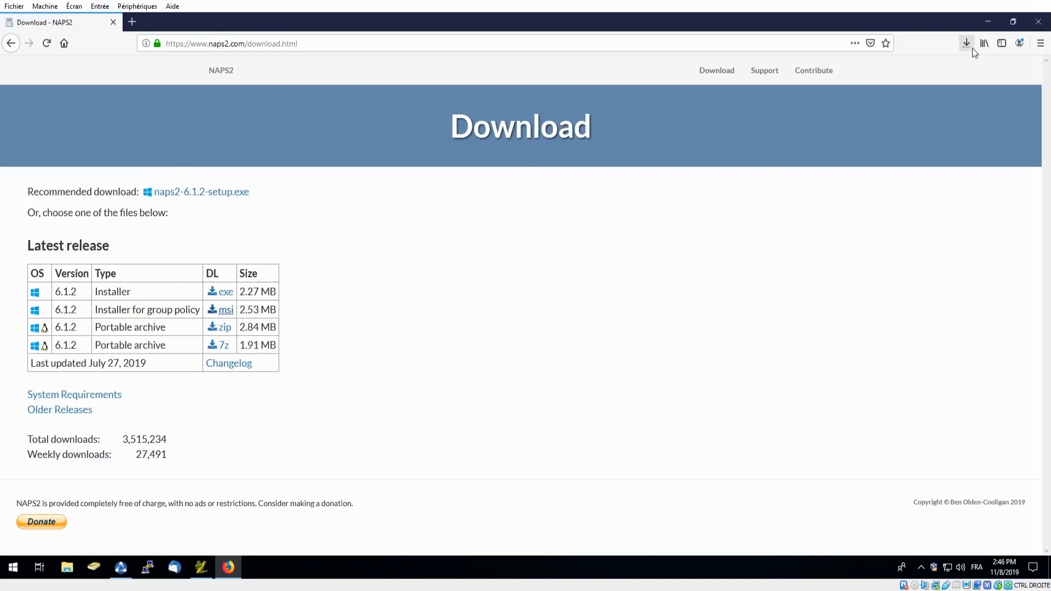
pyautogui.moveTo(967, 42)
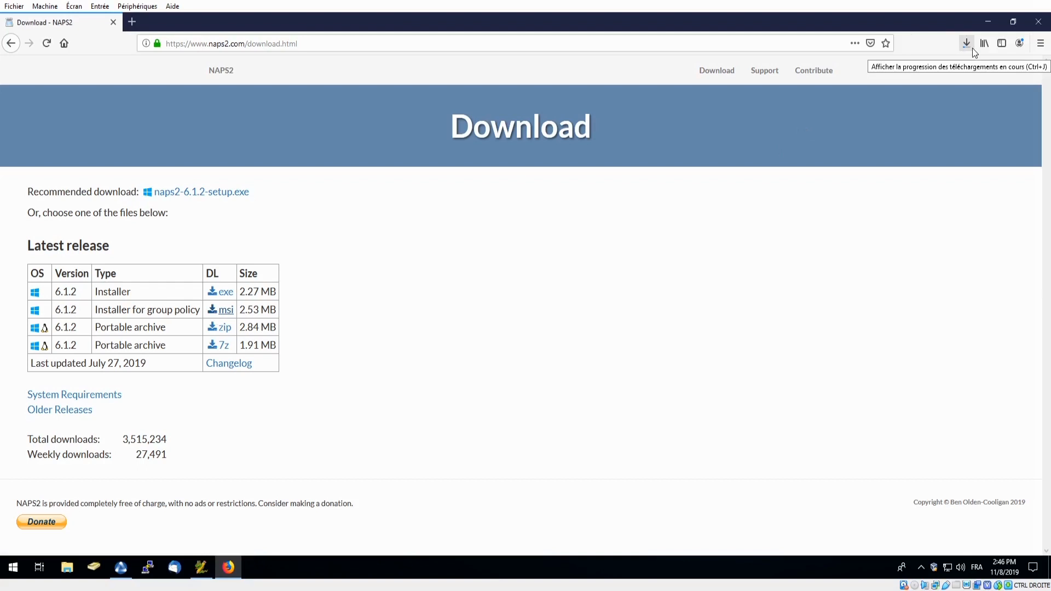
pyautogui.moveTo(971, 40)
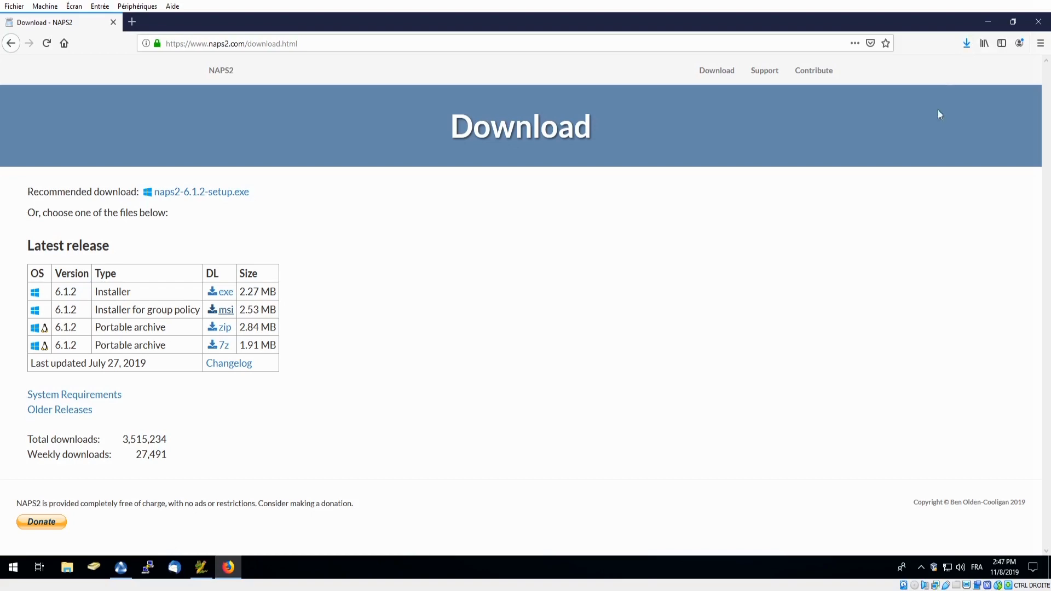
pyautogui.moveTo(121, 568)
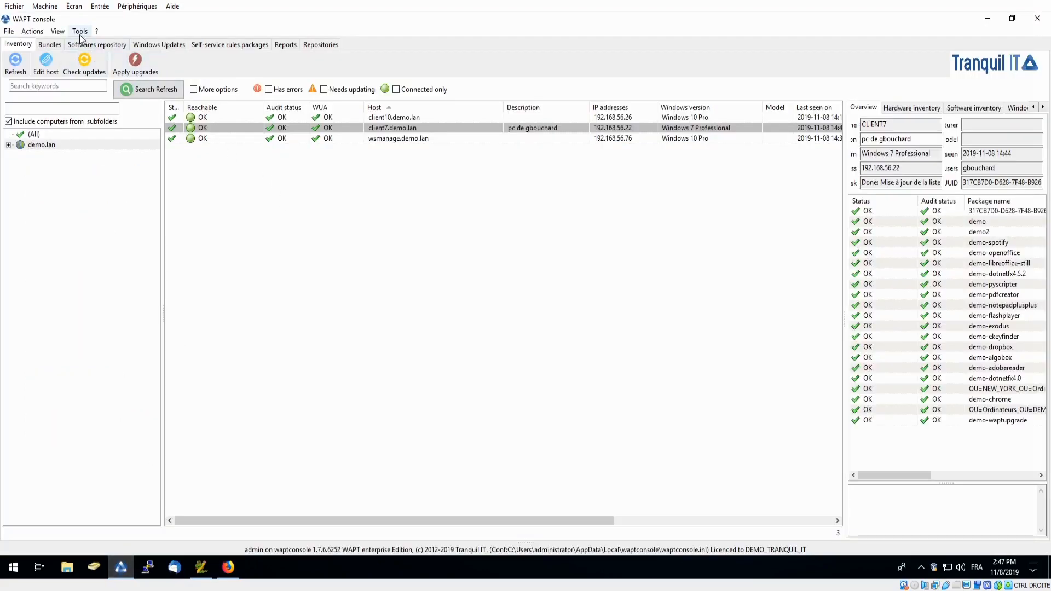
# - Generate the demo-naps2 template from Downloads' naps2-6.1.2-setup.msi and open it for editing
pyautogui.click(80, 31)
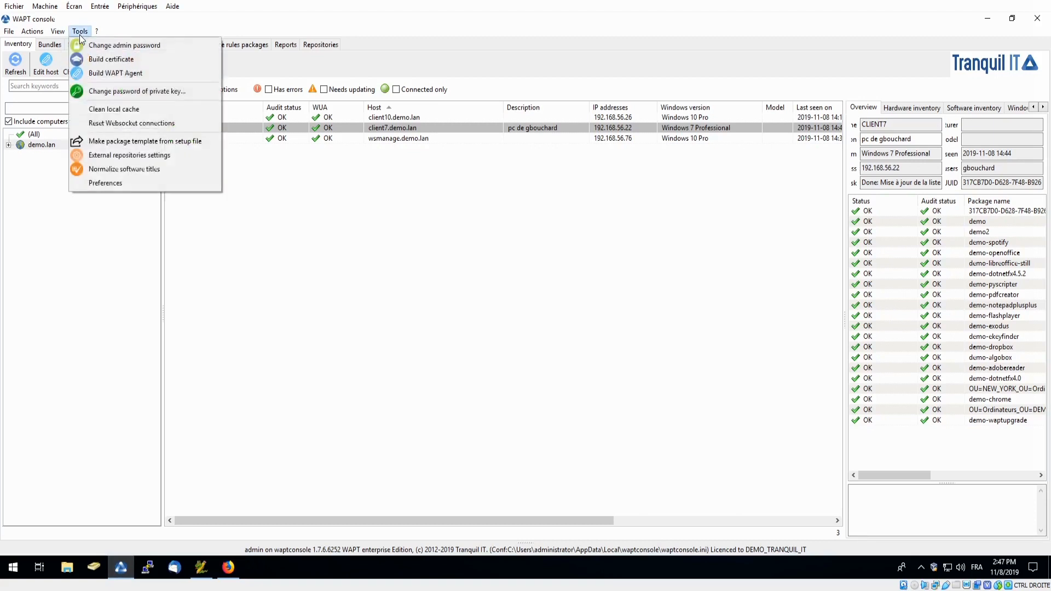
pyautogui.moveTo(144, 141)
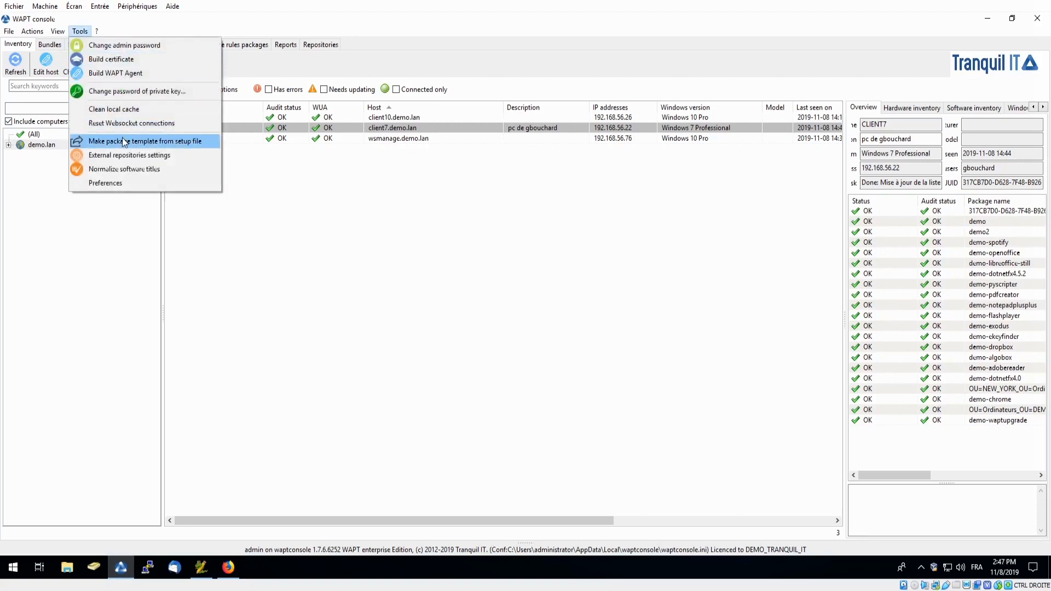
pyautogui.click(146, 141)
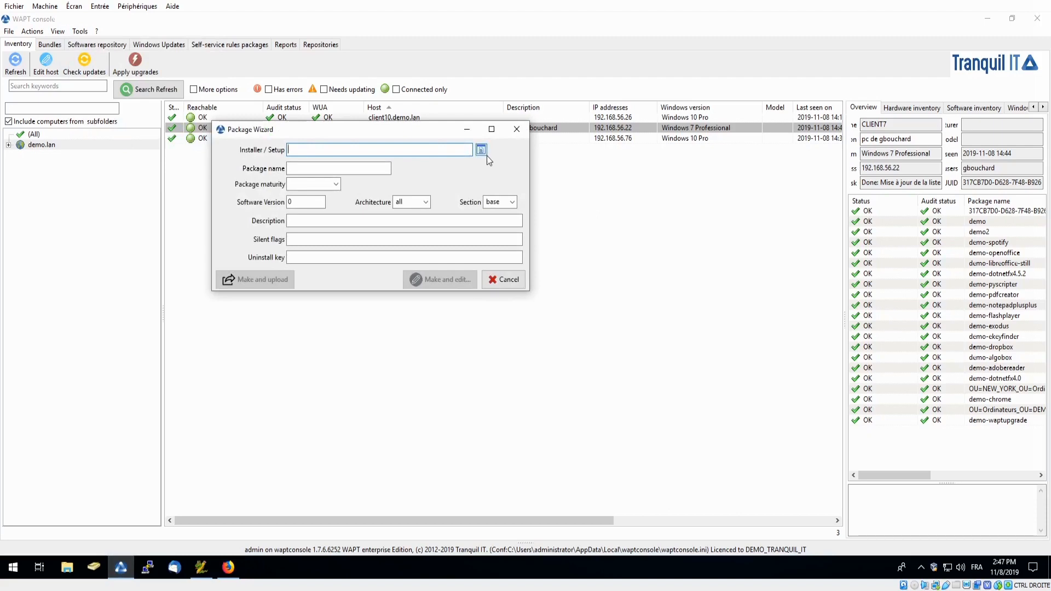
pyautogui.click(482, 150)
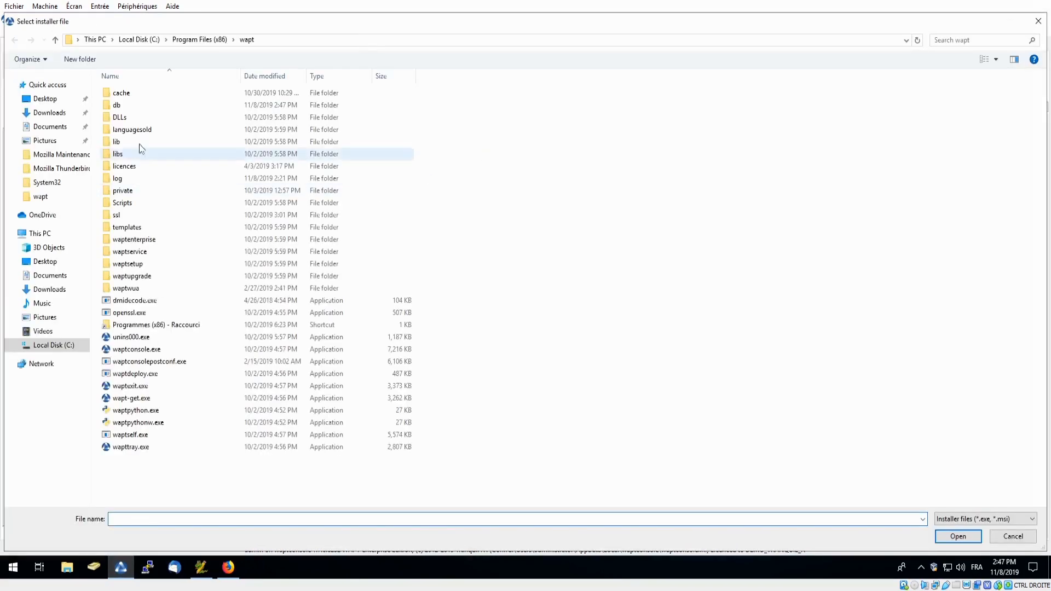
pyautogui.click(48, 112)
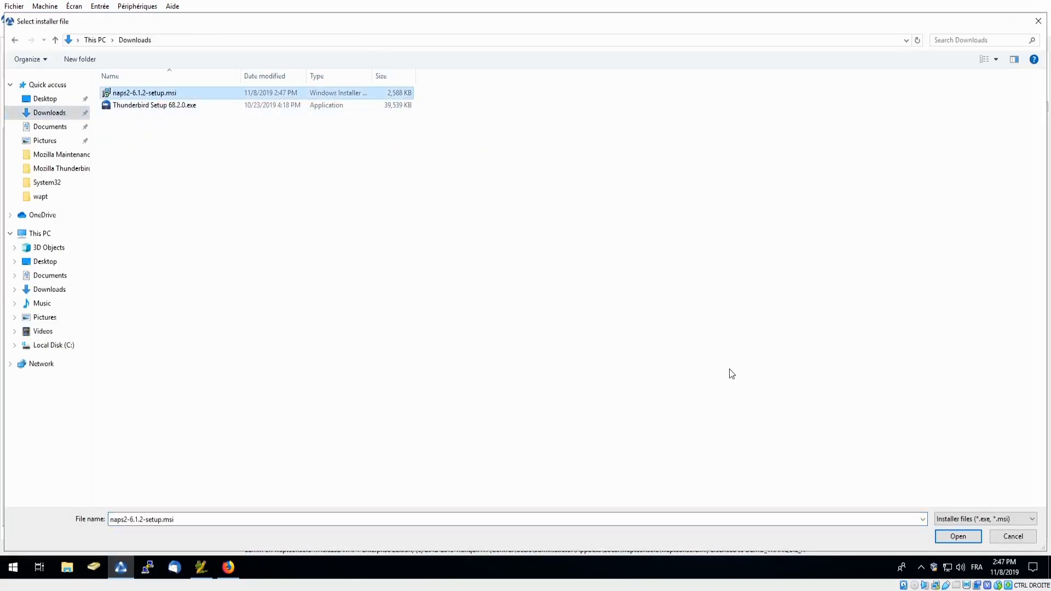
pyautogui.click(958, 537)
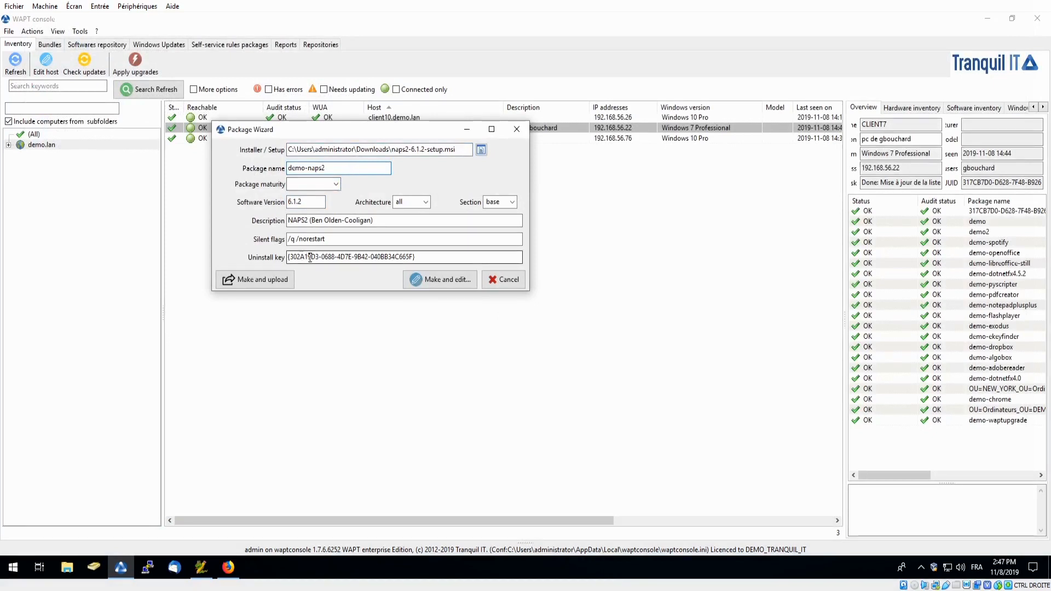
pyautogui.click(444, 278)
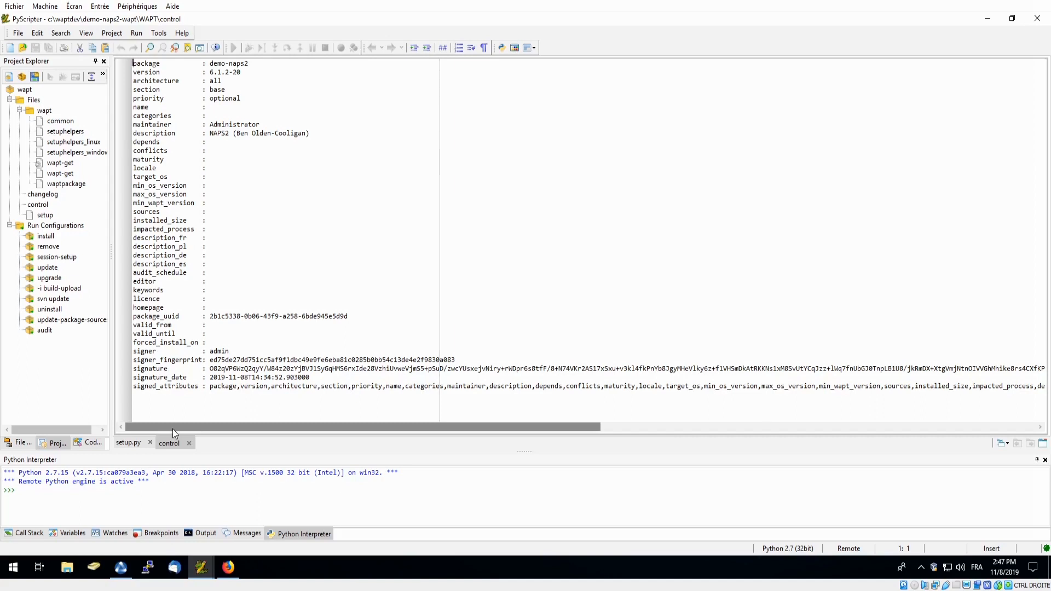
pyautogui.moveTo(221, 440)
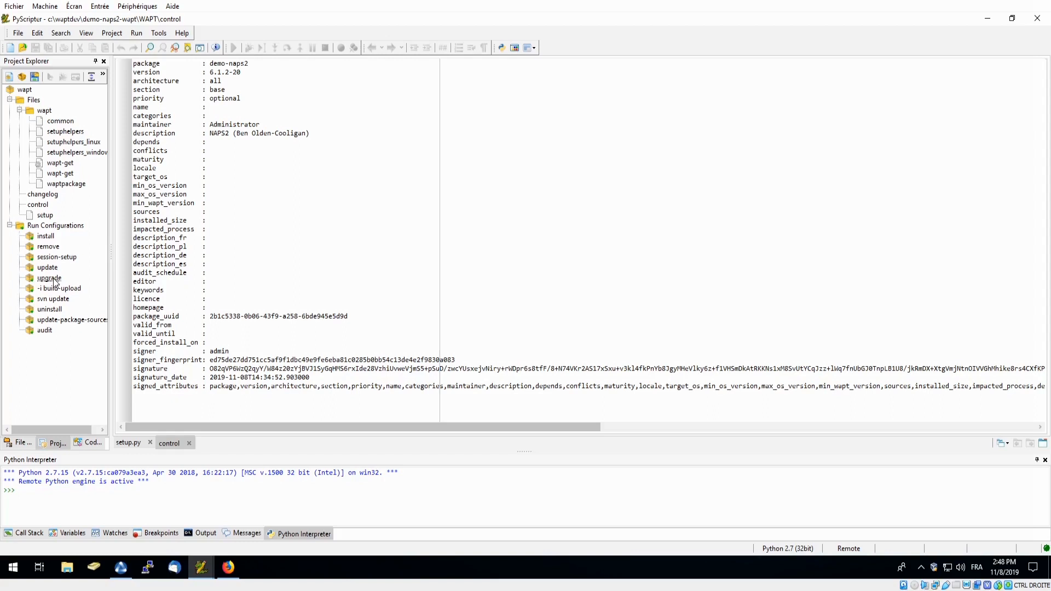
pyautogui.moveTo(48, 247)
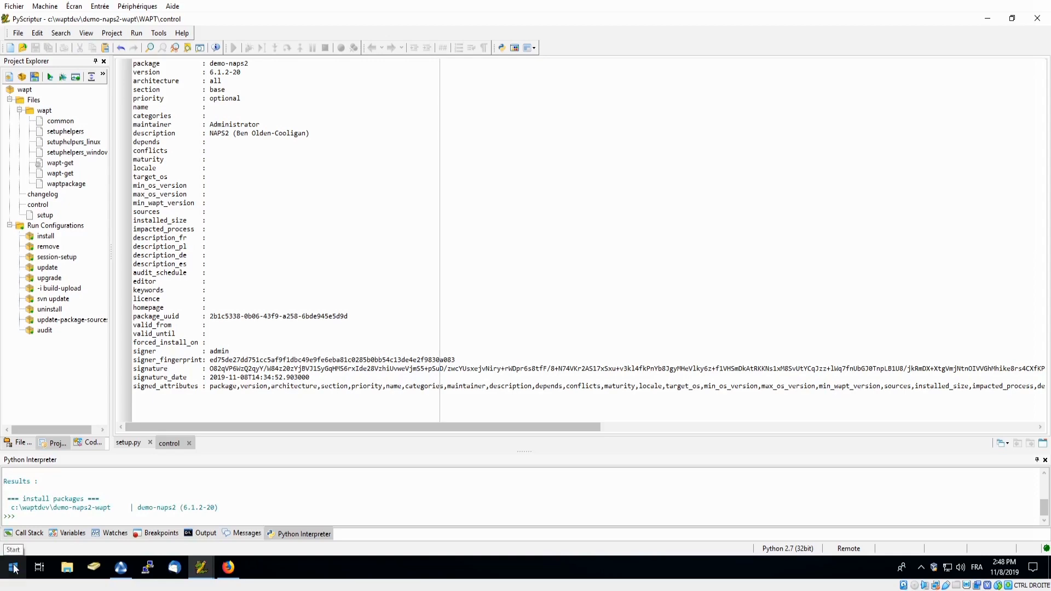
# - Search the Start menu for 'naps' to confirm NAPS2 is installed
pyautogui.click(12, 568)
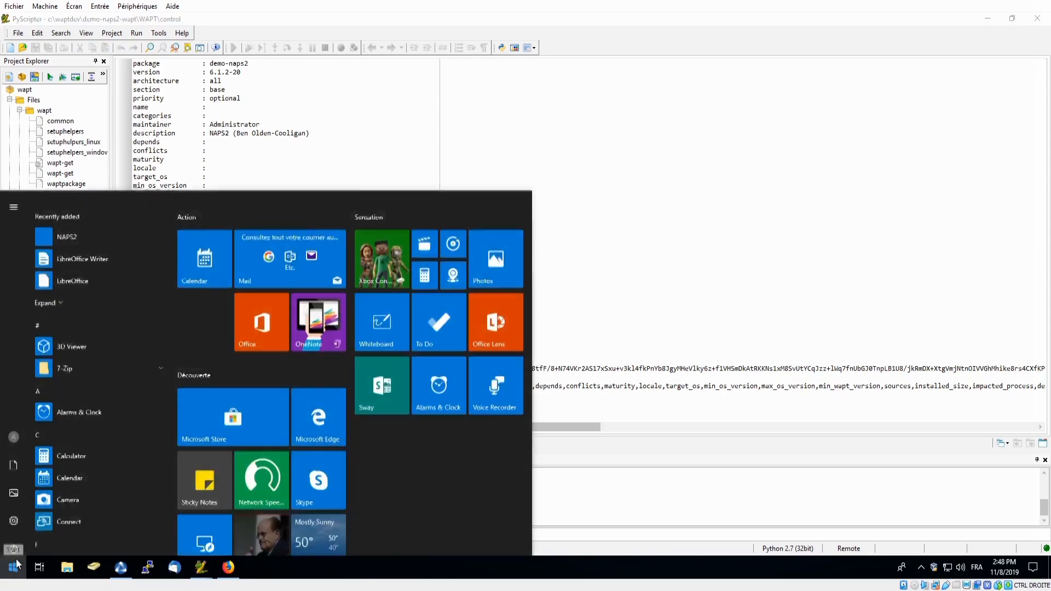
pyautogui.write('naps')
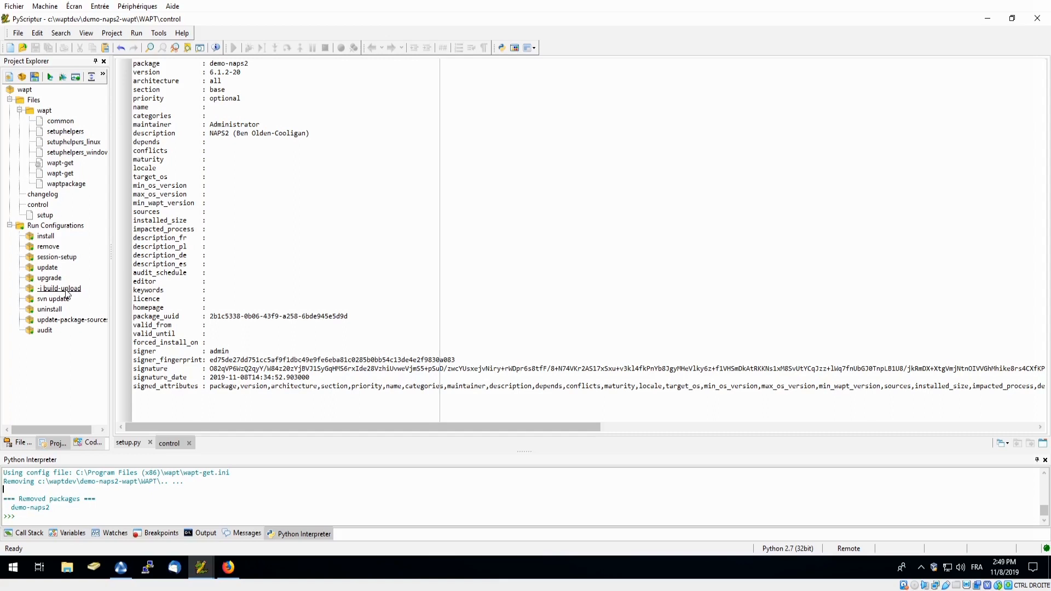
# - Run the build-upload configuration, confirming the private key password and server credentials
pyautogui.rightClick(59, 288)
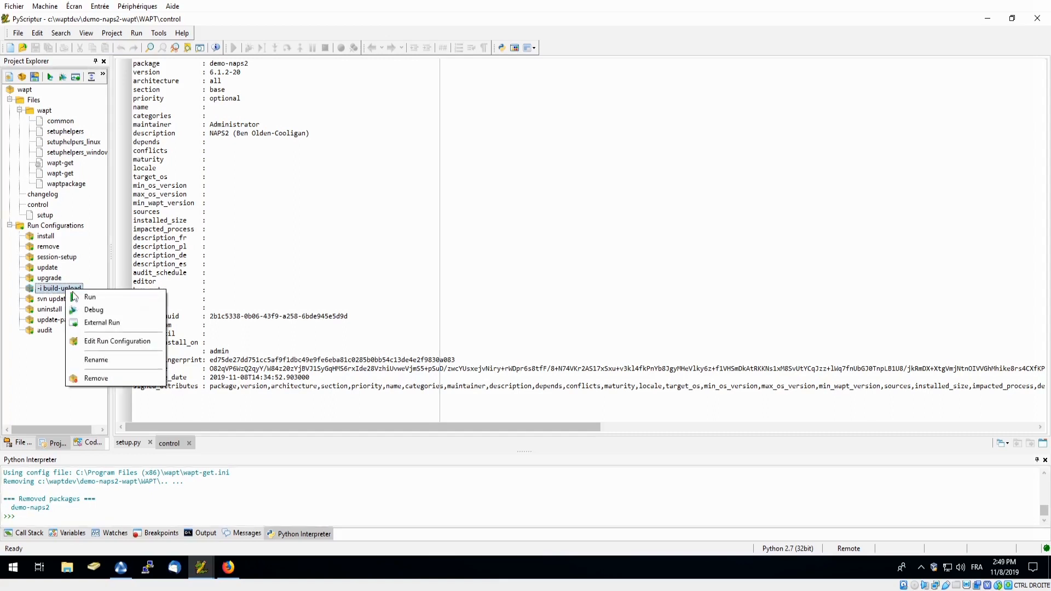
pyautogui.click(90, 296)
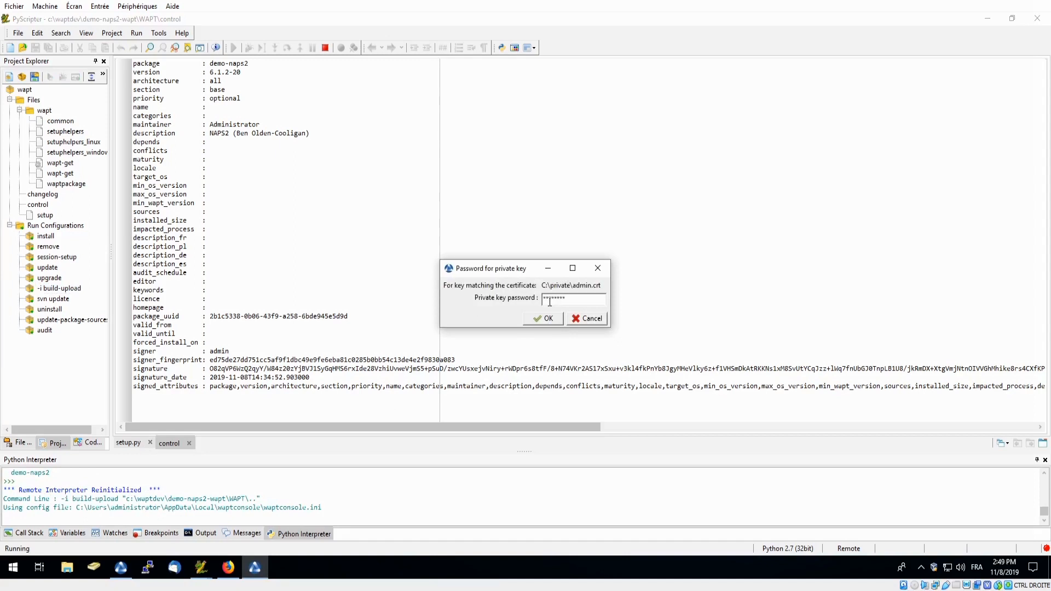
pyautogui.click(544, 319)
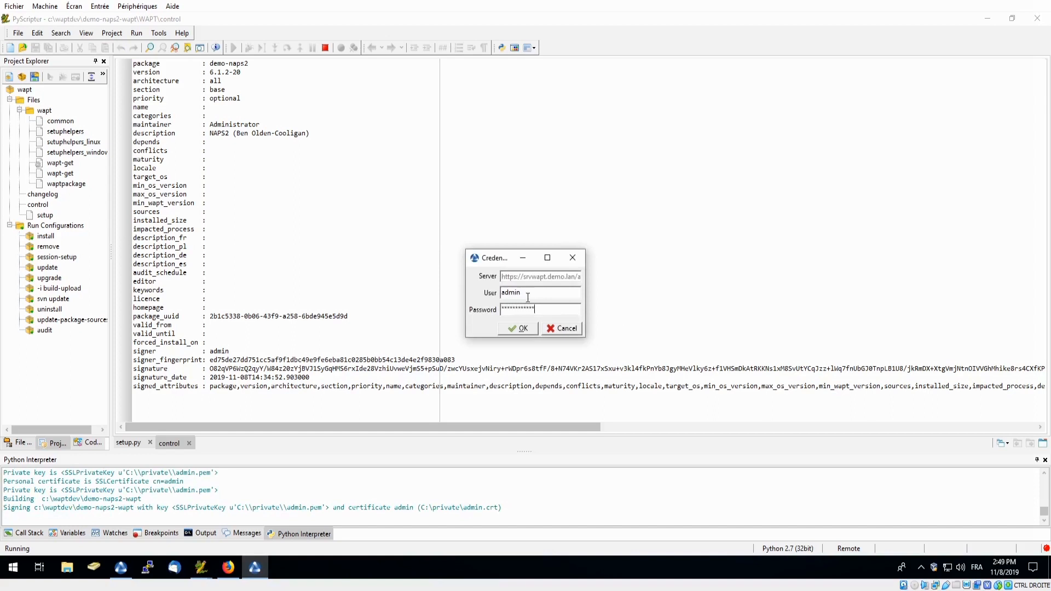
pyautogui.click(519, 328)
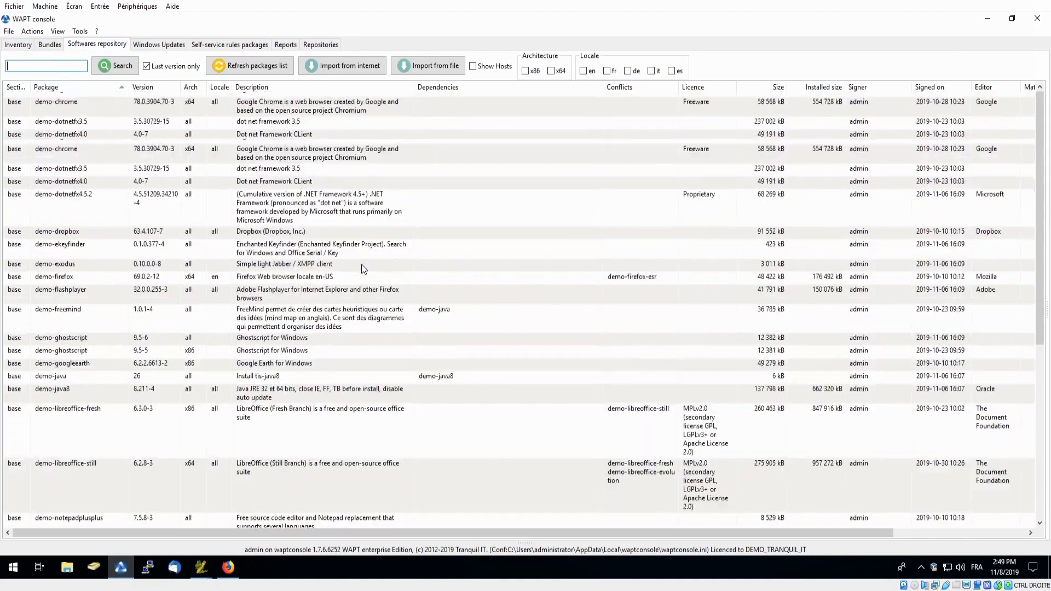
# - Filter the repository list by 'naps2' to locate demo-naps2 6.1.2-21
pyautogui.scroll(3)
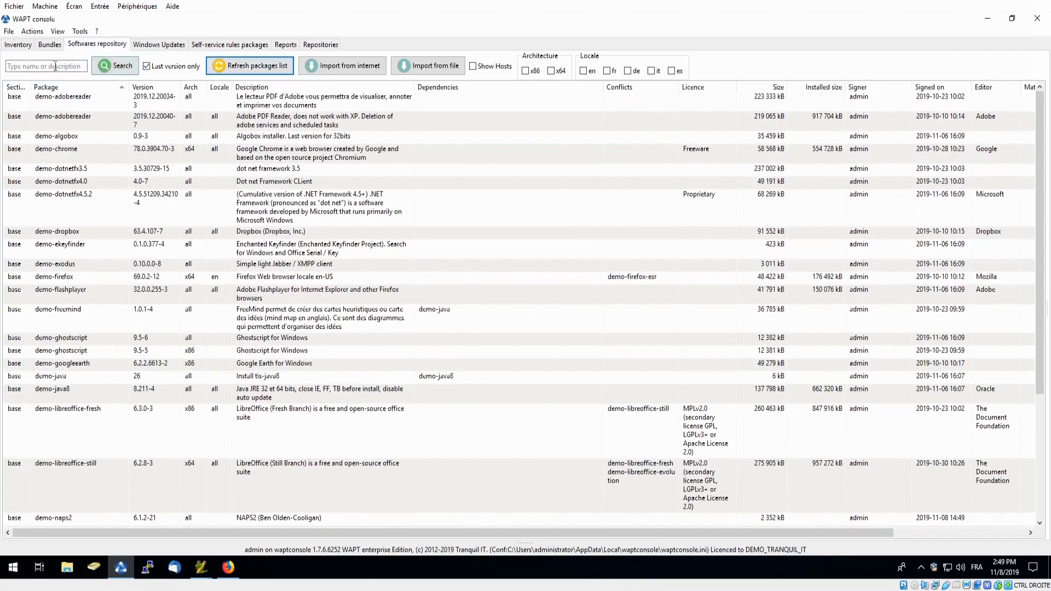
pyautogui.write('naps2')
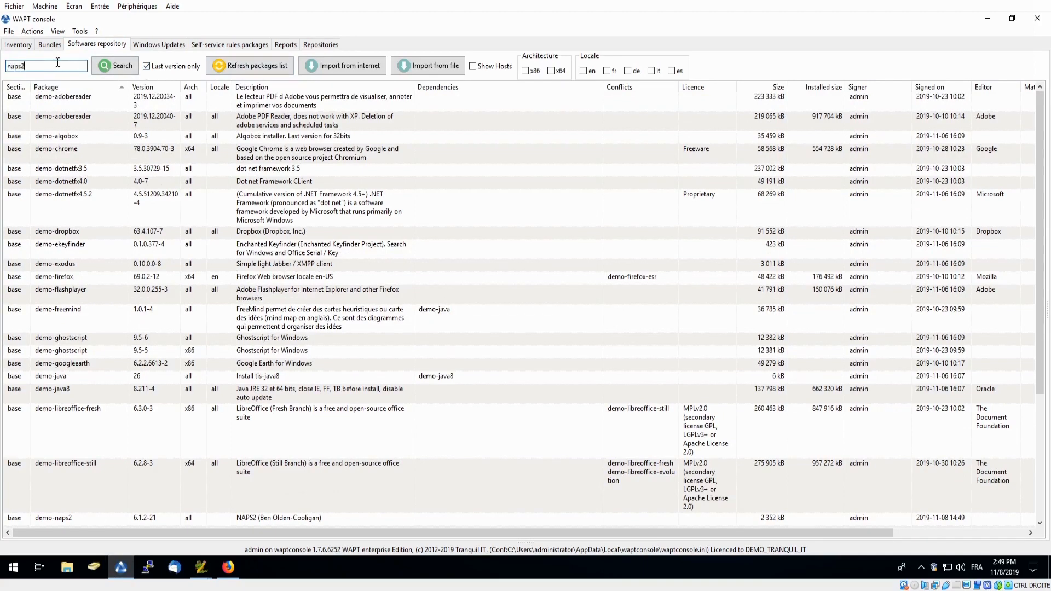
pyautogui.click(115, 66)
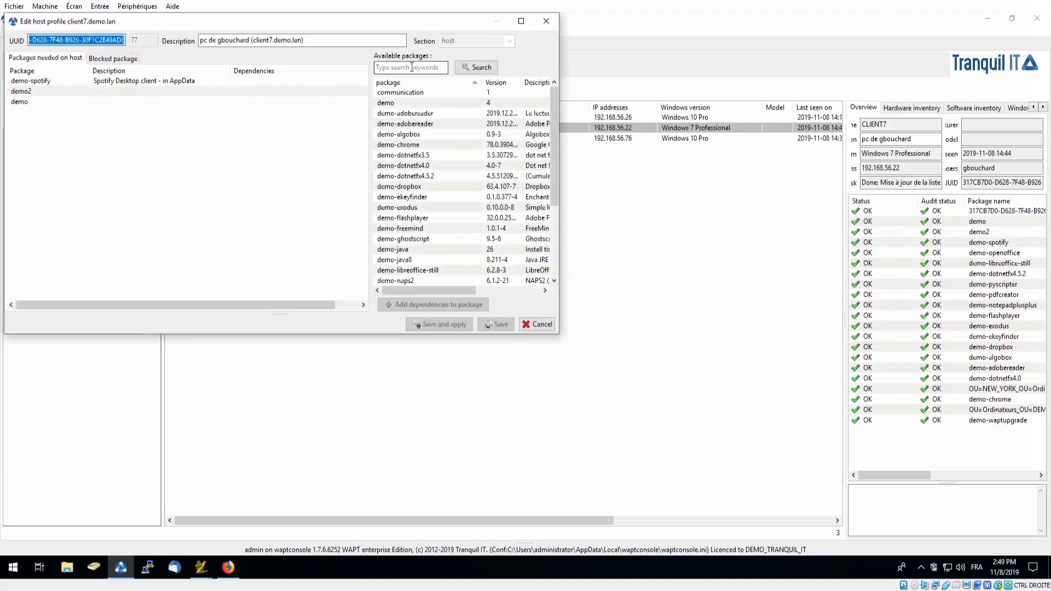
# - Search client7's available packages and pick demo-naps2
pyautogui.write('naos2')
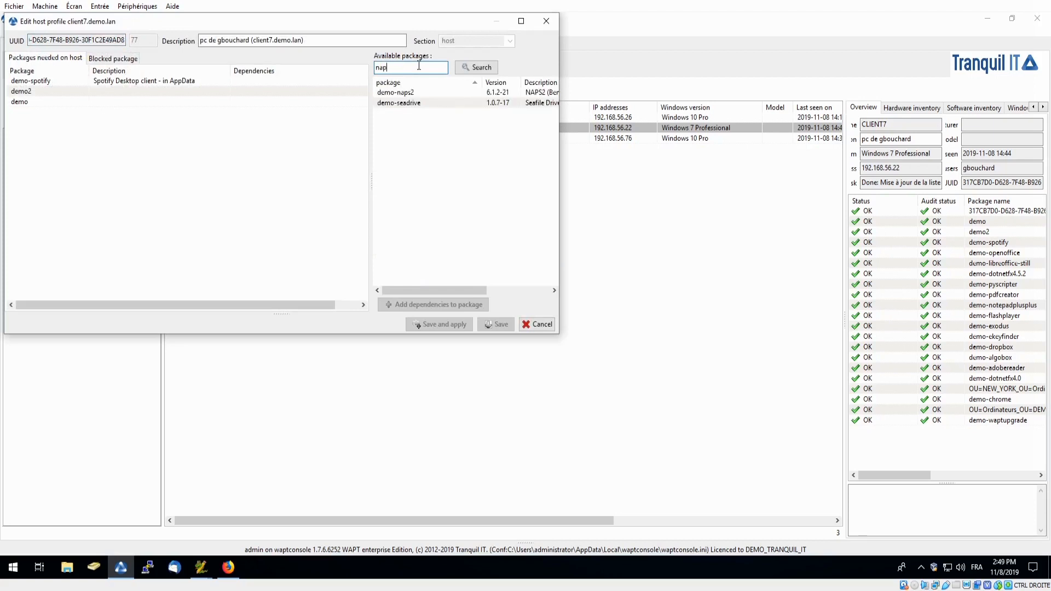
pyautogui.click(395, 92)
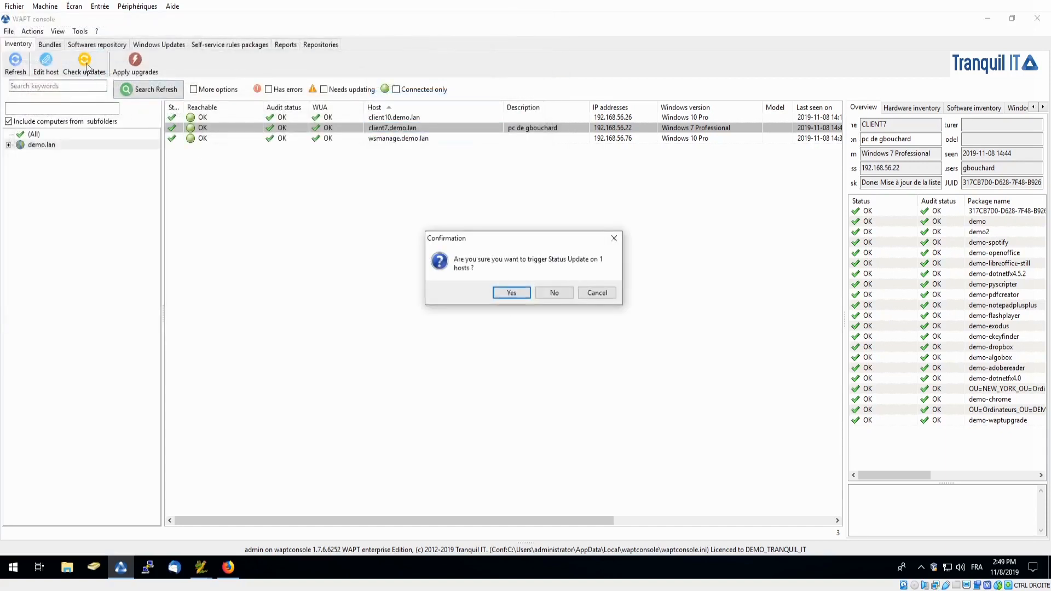
# - Confirm the status update and apply pending upgrades on client7
pyautogui.click(511, 292)
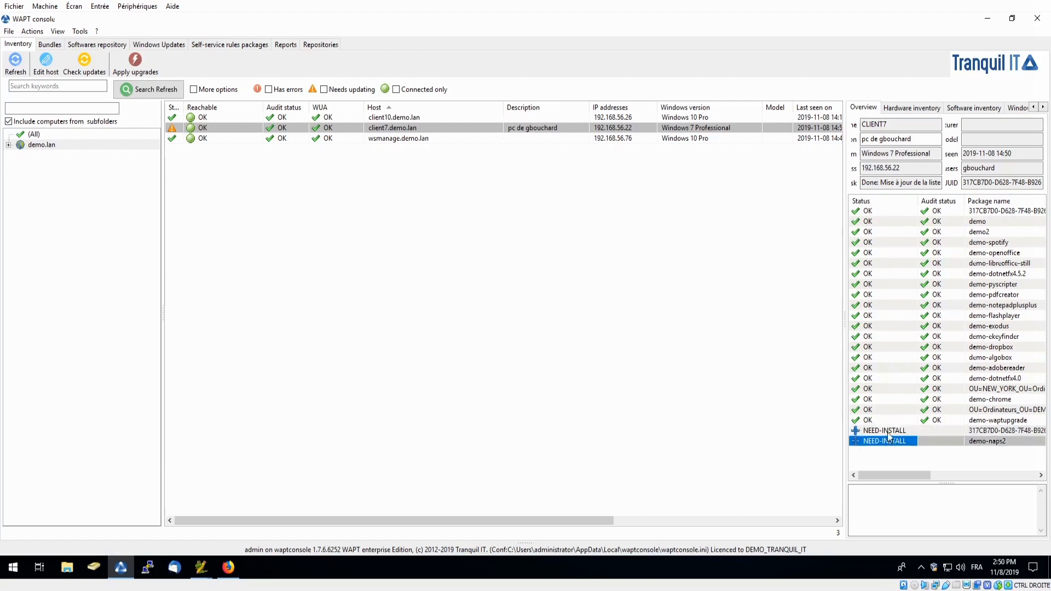
pyautogui.click(883, 431)
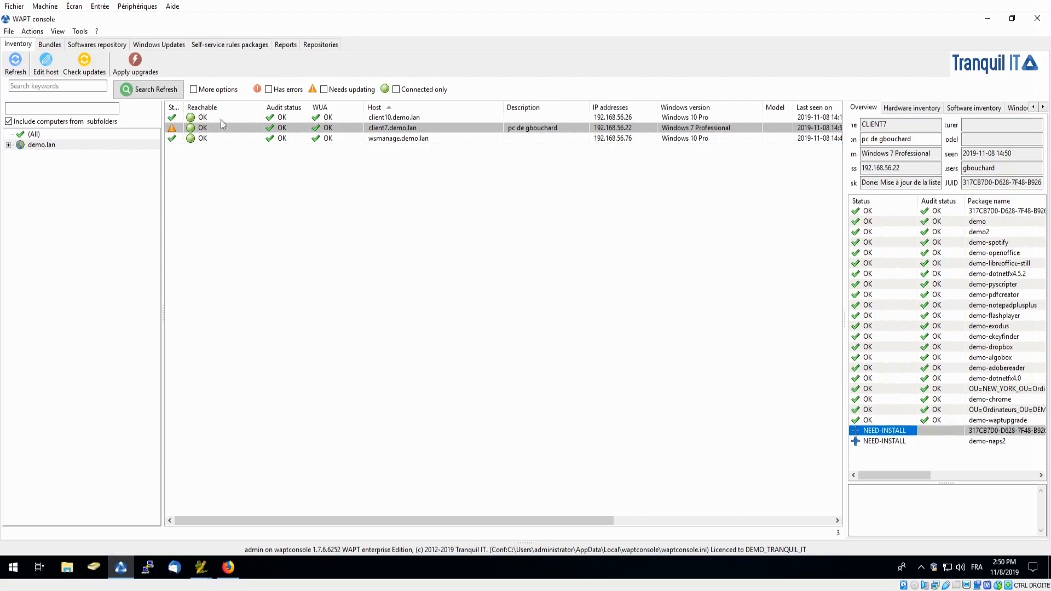
pyautogui.click(135, 64)
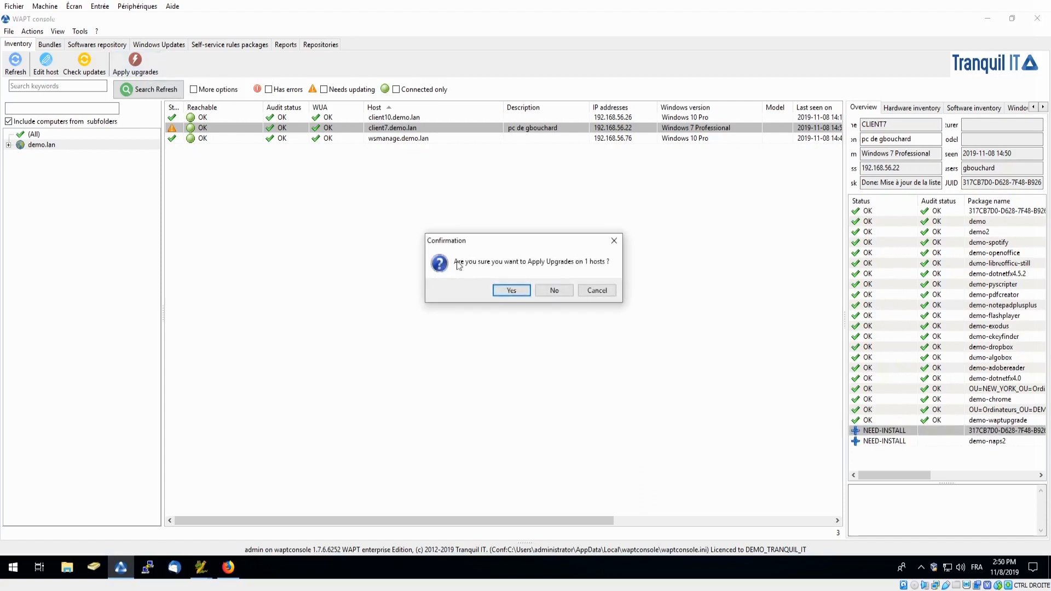
pyautogui.click(511, 290)
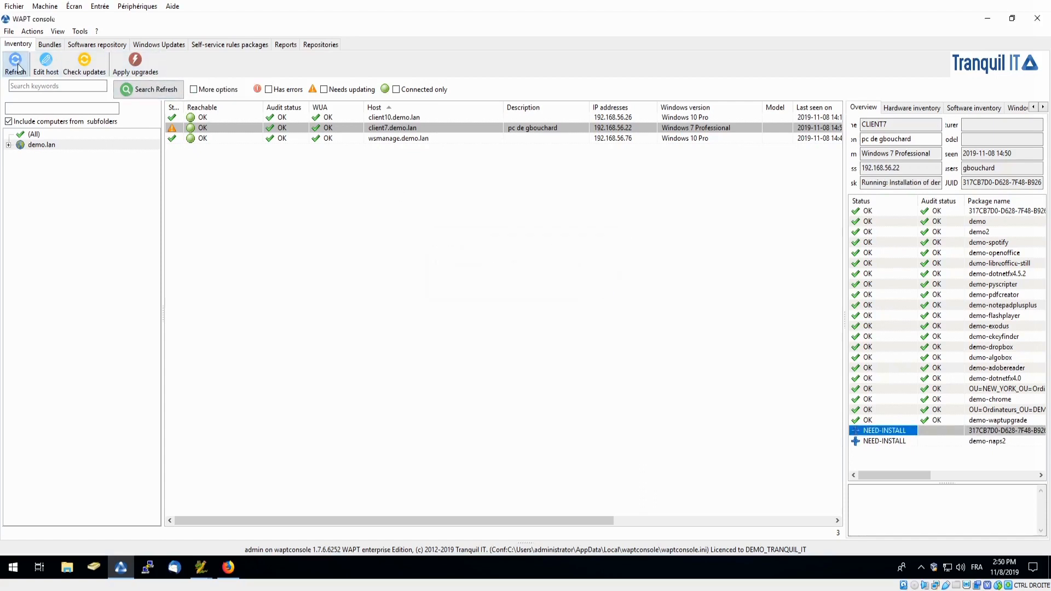
# - Refresh client7's status until demo-naps2 shows OK and view its audit details
pyautogui.click(15, 63)
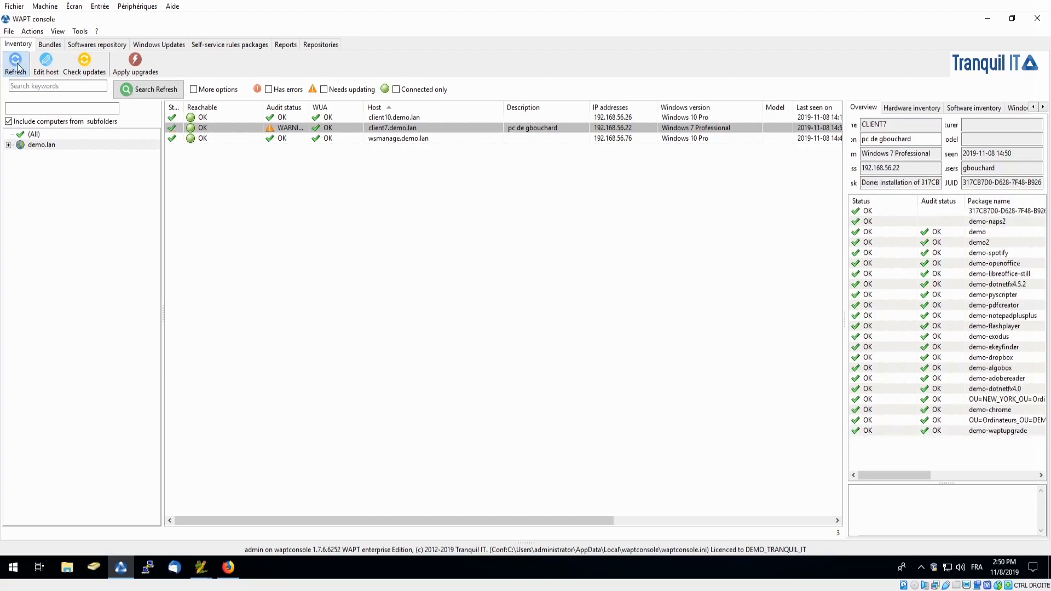
pyautogui.click(15, 63)
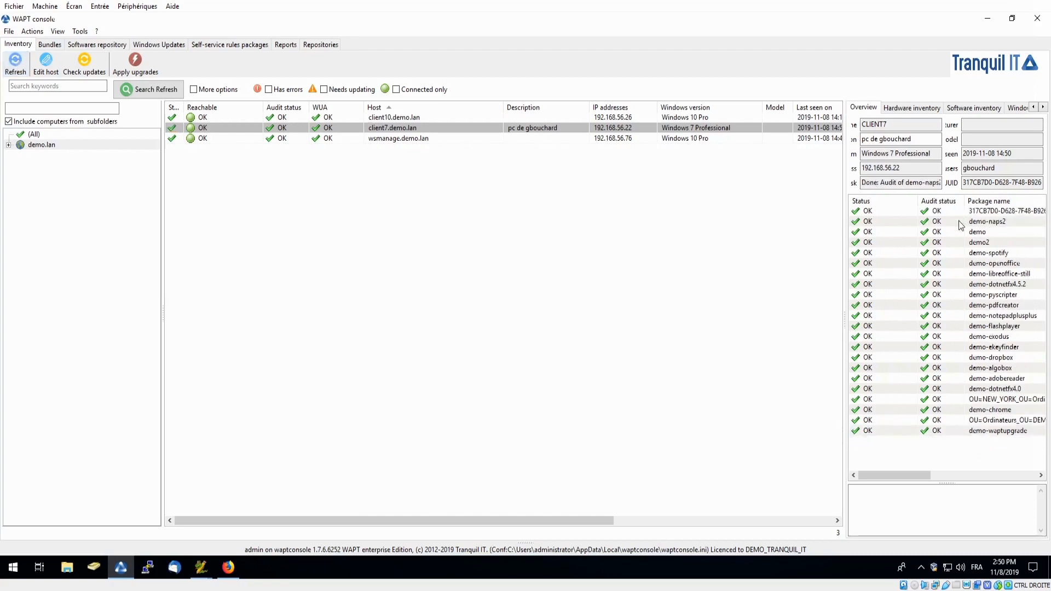
pyautogui.click(987, 222)
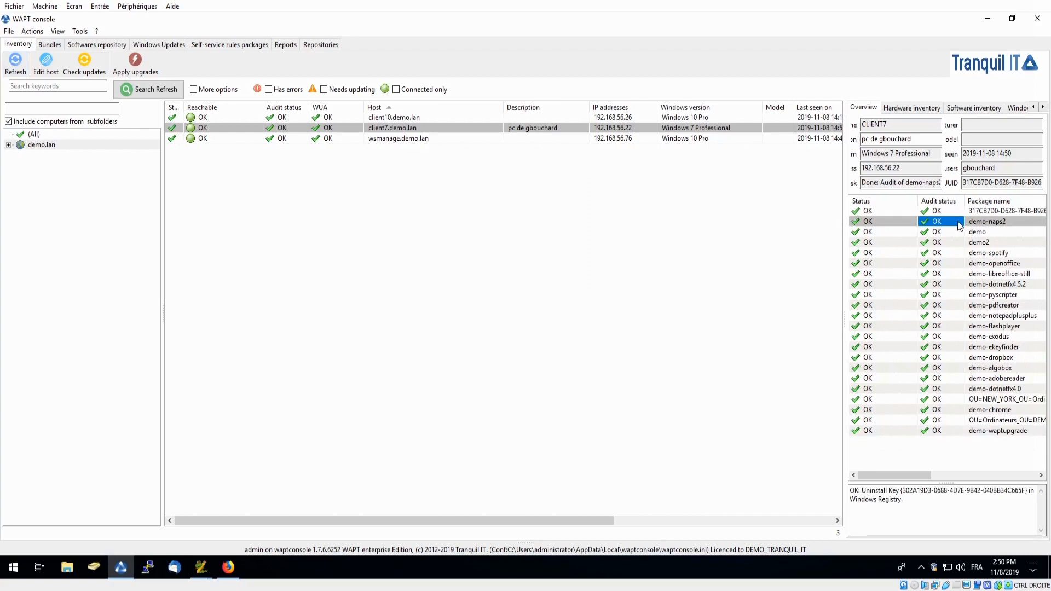